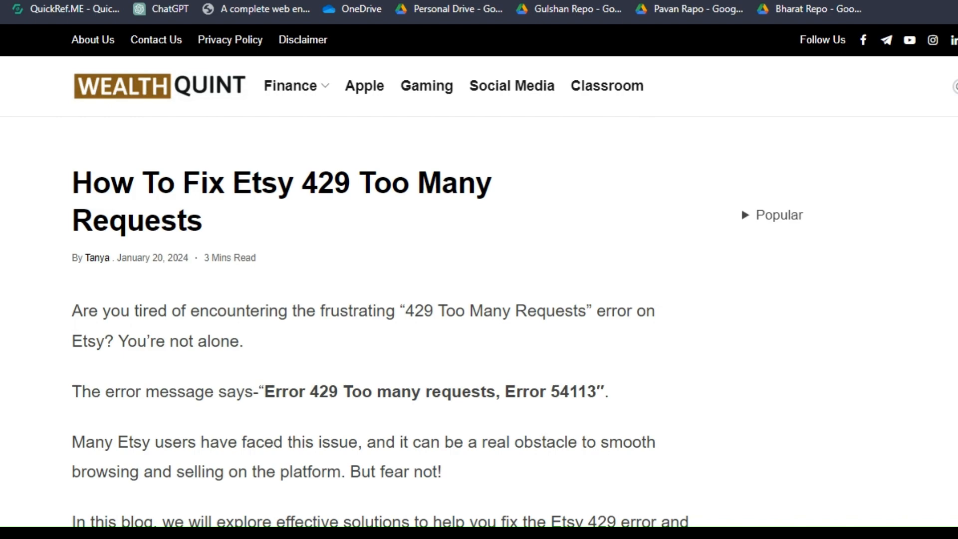
- Scroll from the article title past the introduction to fix 1, Turn Off VPN And Ad Blocker
scroll("down", 3)
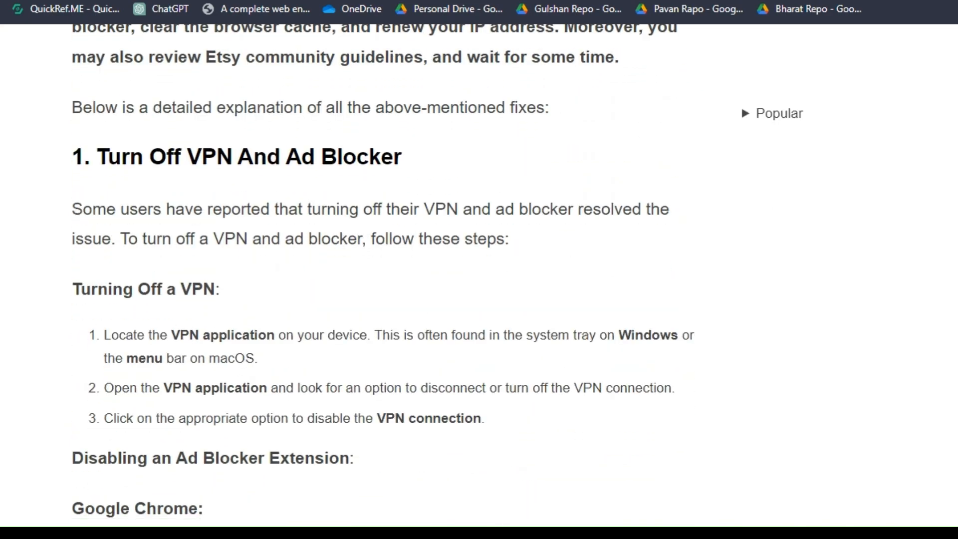
scroll("down", 3)
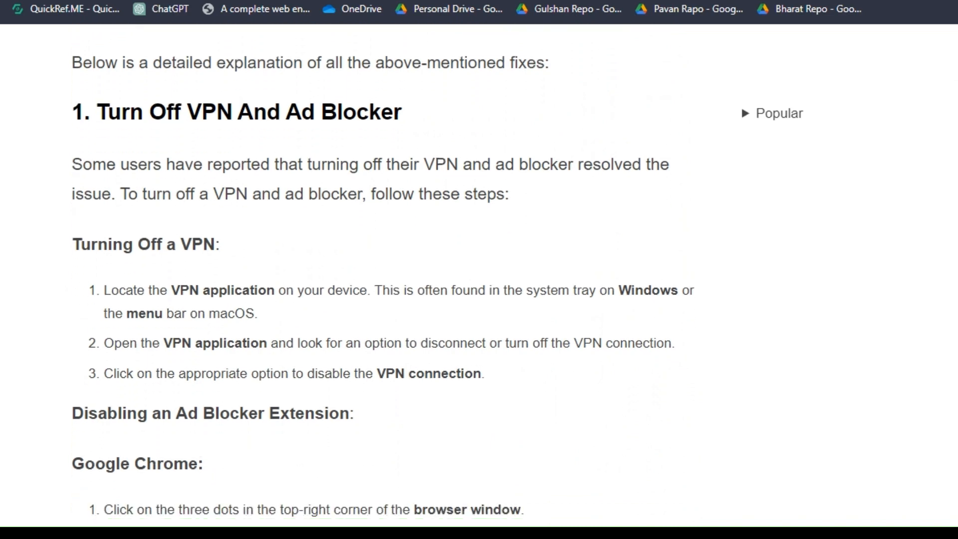
scroll("down", 3)
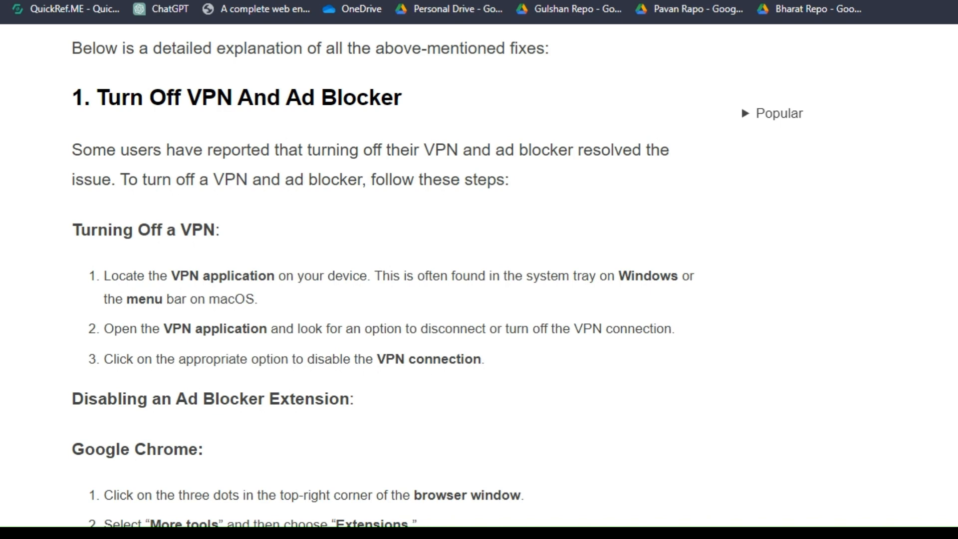
- Read the Chrome, Firefox and Safari ad-blocker steps down to fix 2, Clear Cookies And Cache
scroll("down", 3)
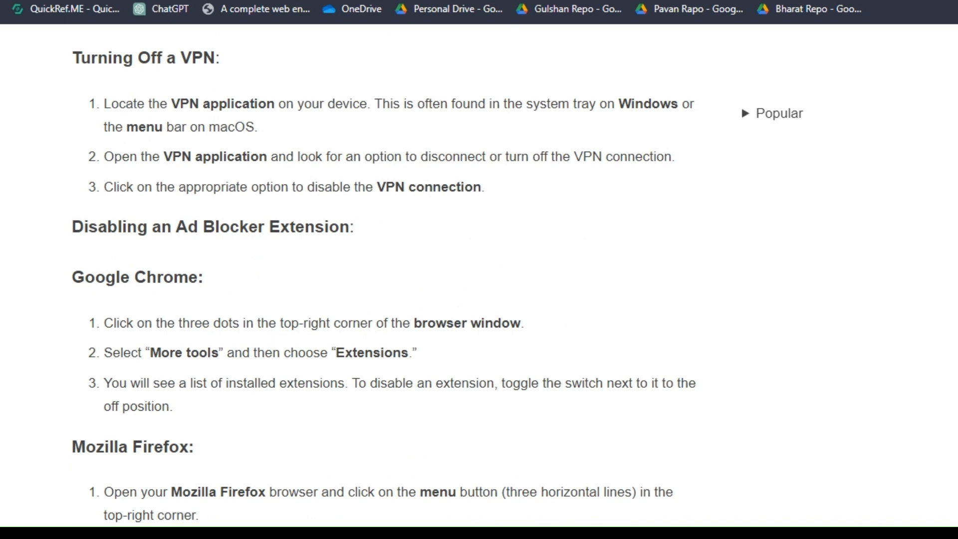
scroll("down", 3)
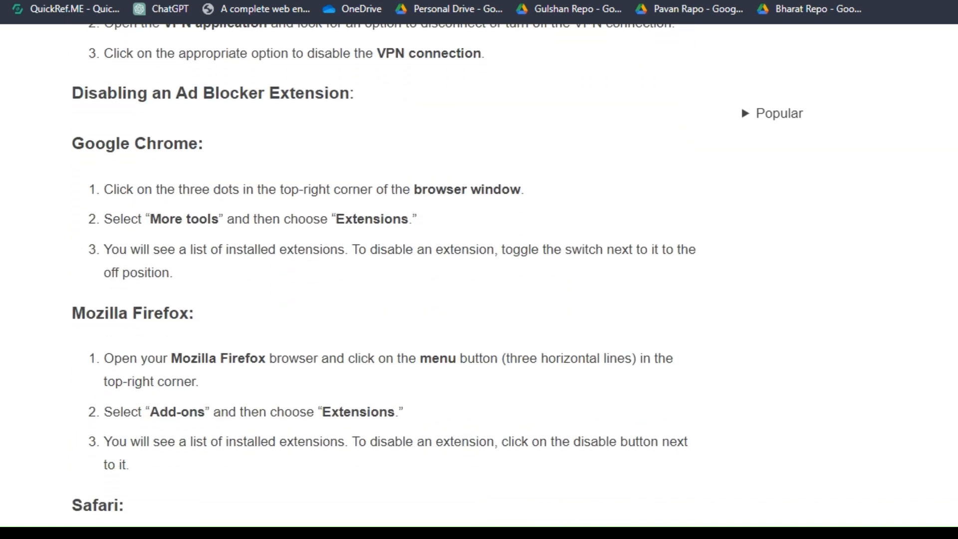
scroll("down", 3)
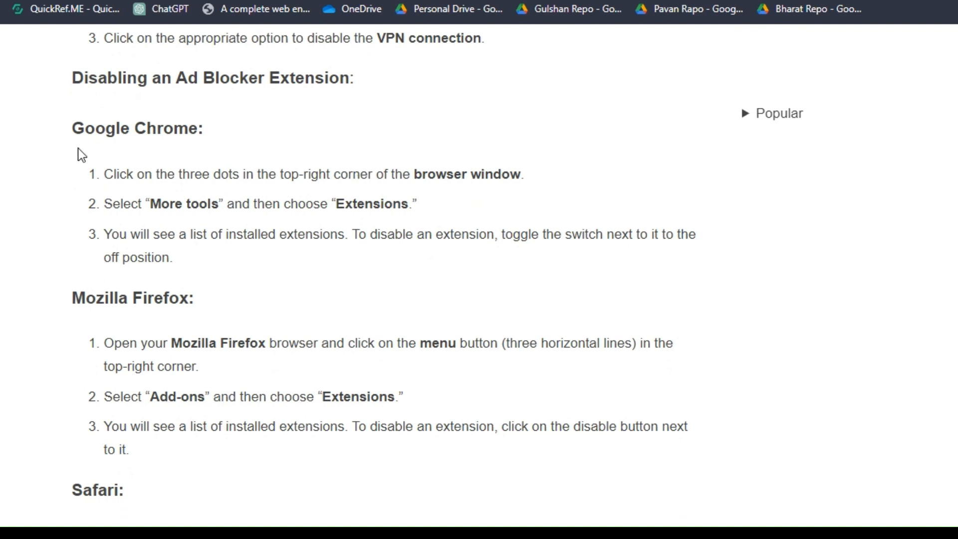
mouse_move(82, 289)
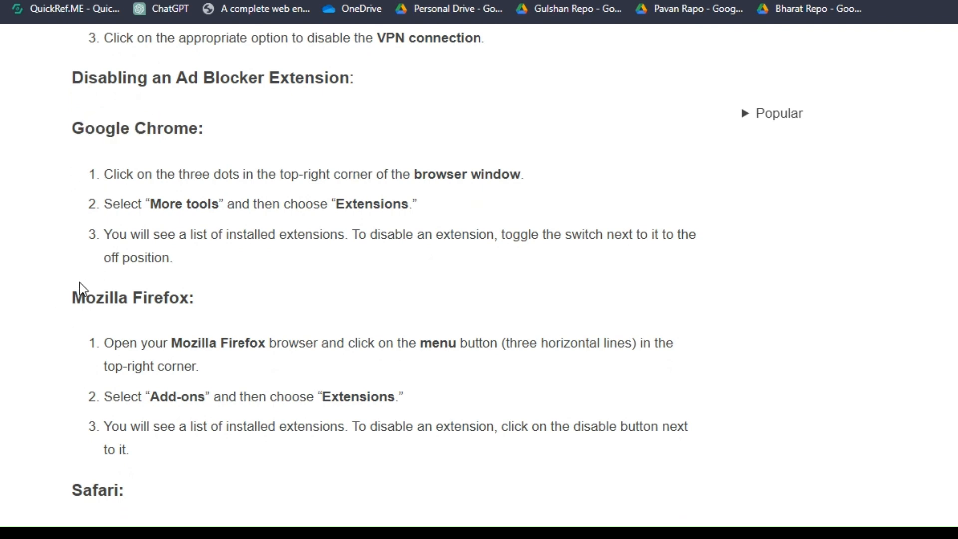
scroll("down", 3)
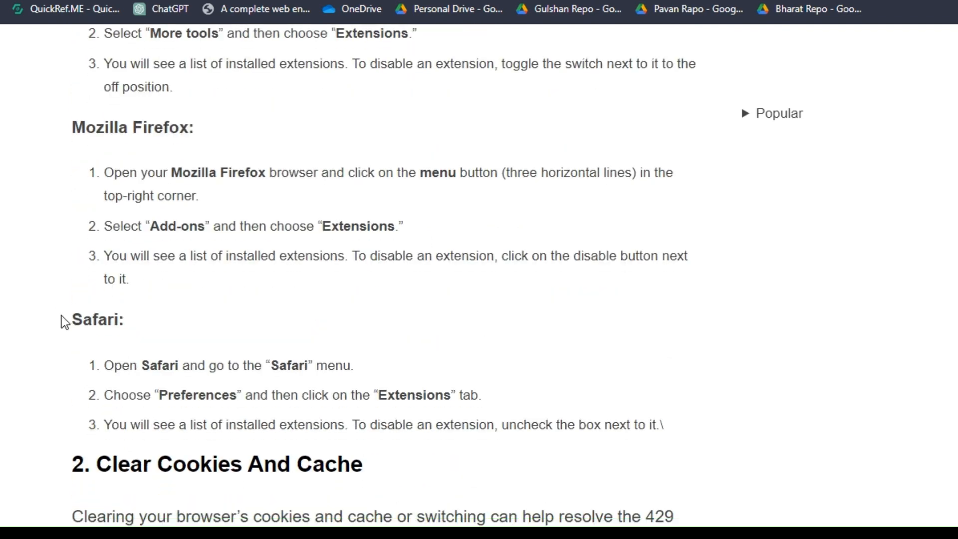
mouse_move(108, 363)
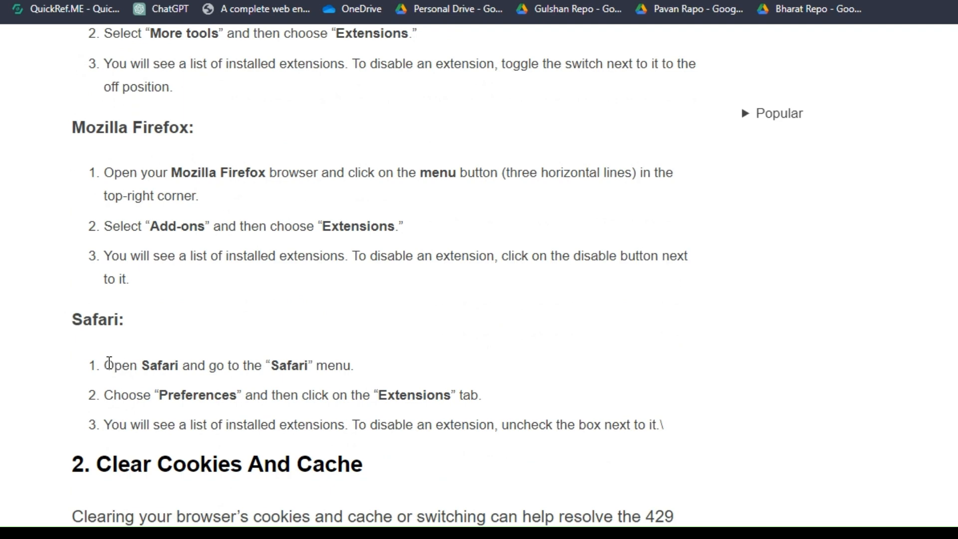
scroll("down", 3)
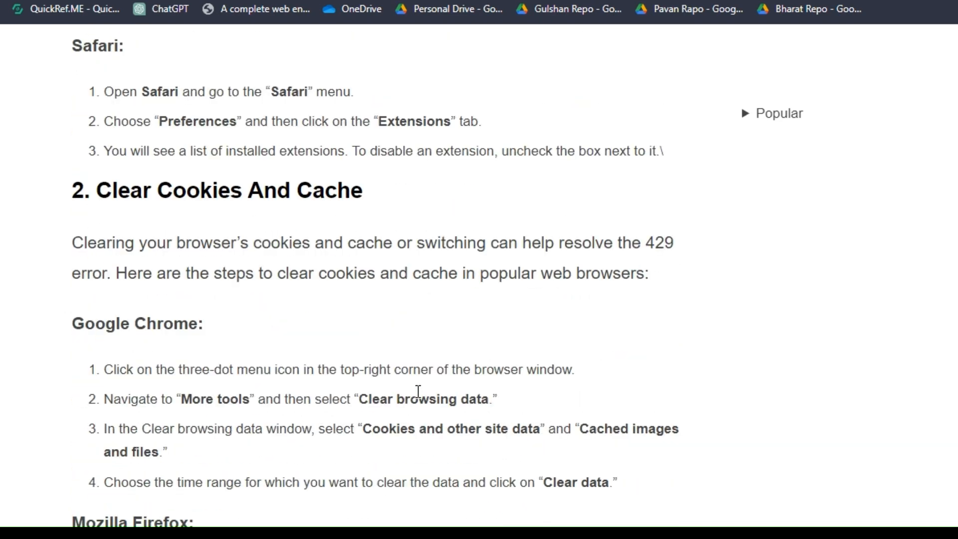
- Read the browser cache-clearing steps, highlighting the Chrome heading, down to fix 3, Renew IP Address
scroll("down", 3)
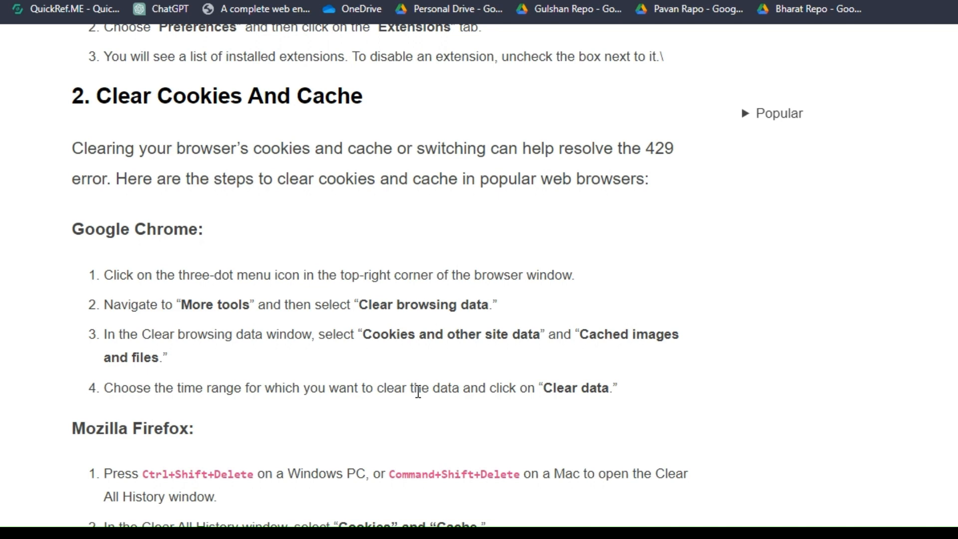
mouse_move(5, 353)
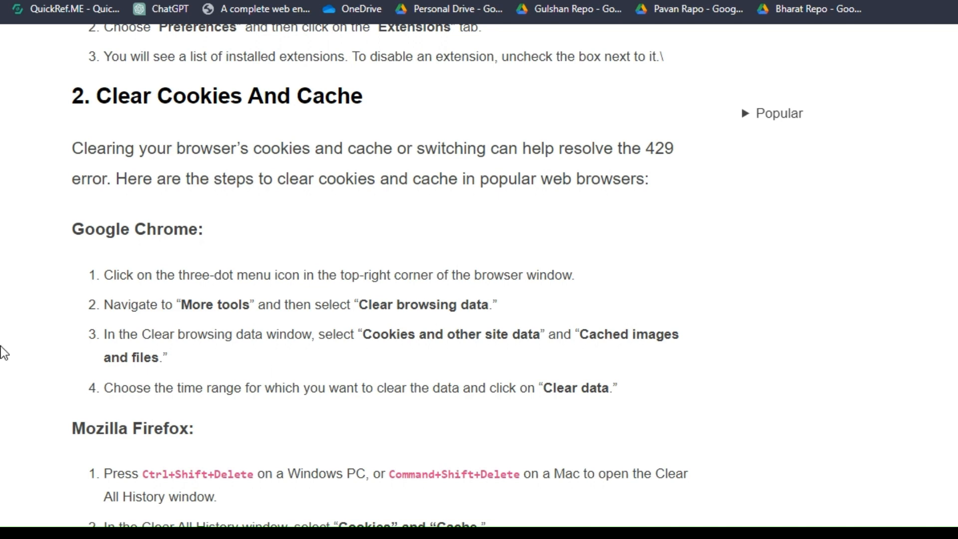
double_click(137, 229)
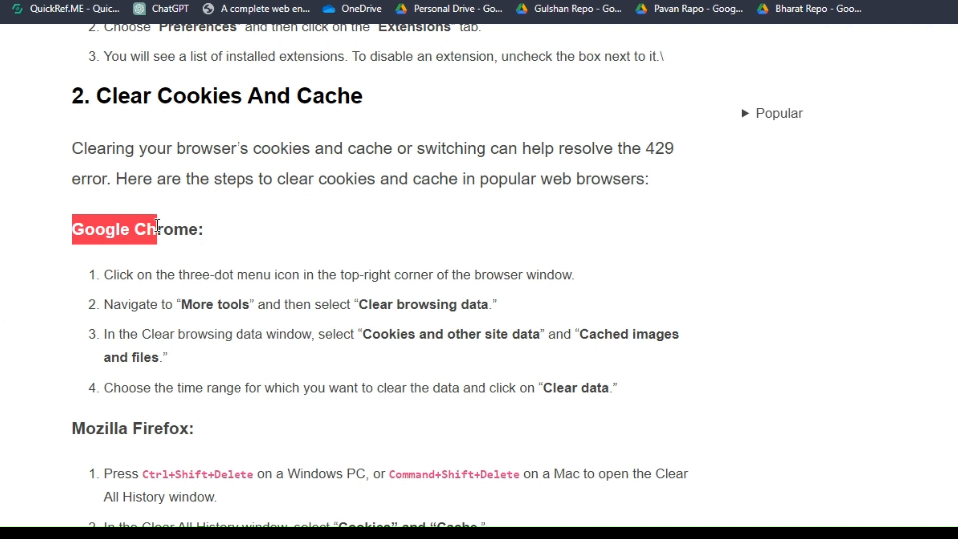
scroll("down", 3)
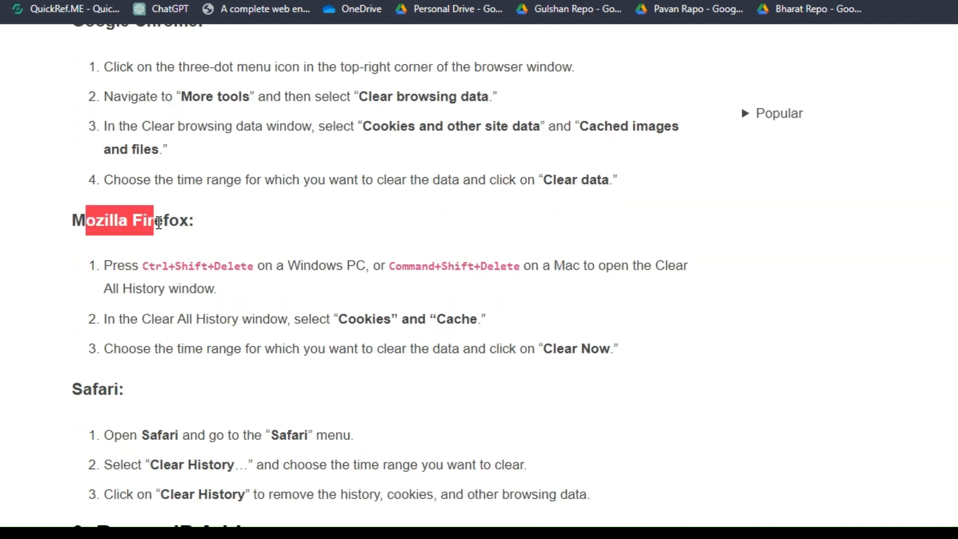
left_click(122, 388)
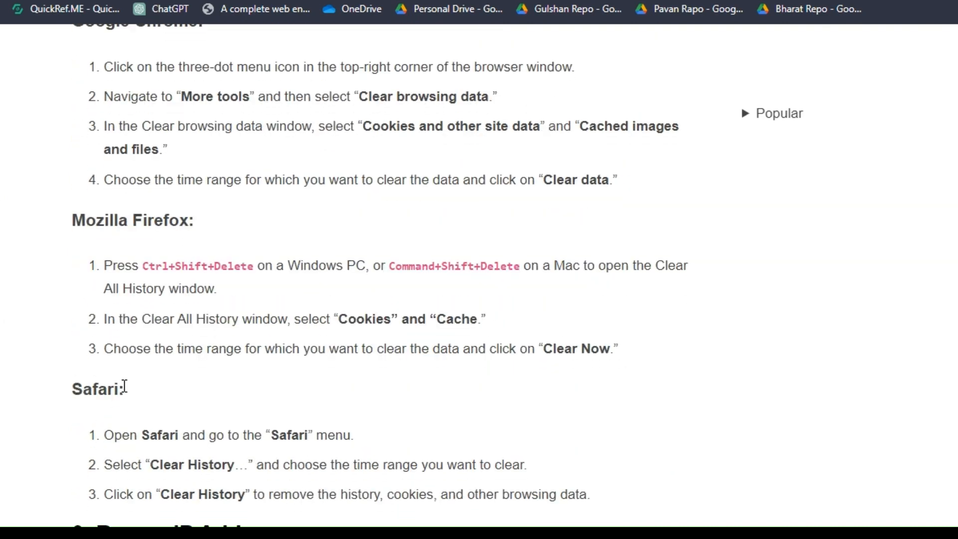
scroll("down", 3)
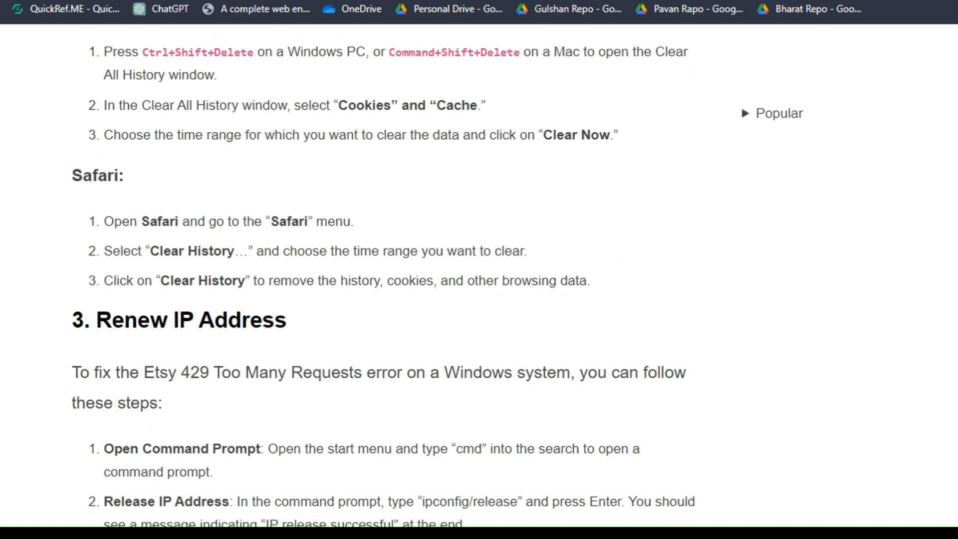
- Read the six Command Prompt ipconfig release/renew steps down to fix 4, Check Etsy Community Guidelines
scroll("down", 3)
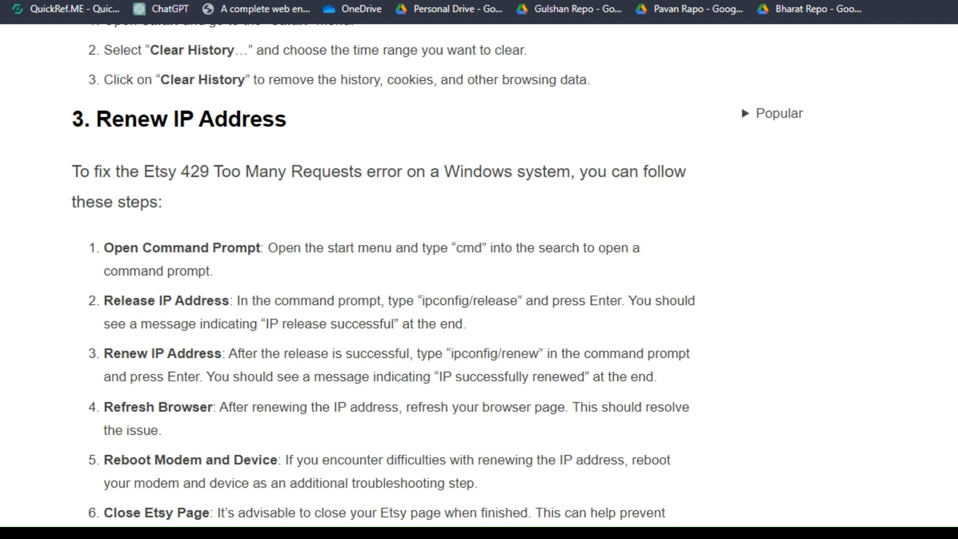
scroll("down", 3)
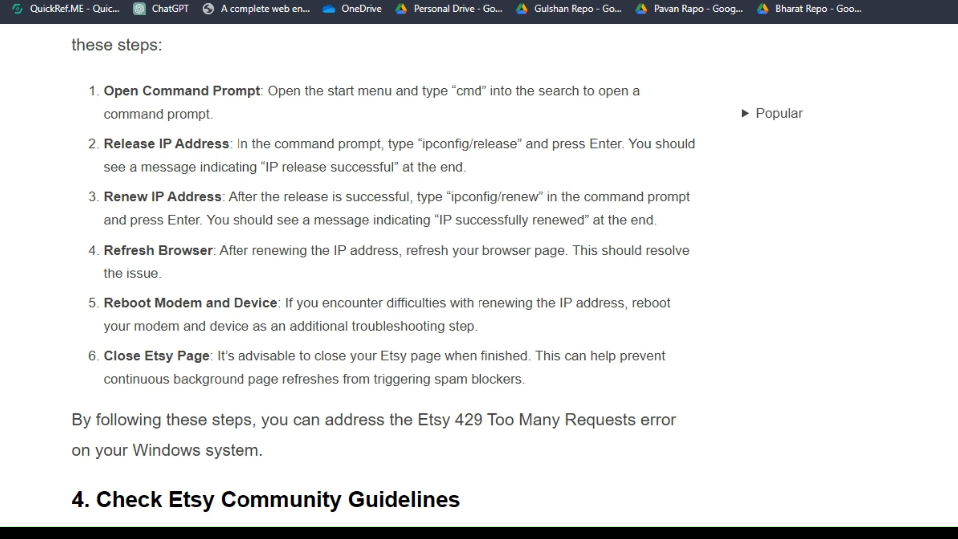
scroll("down", 3)
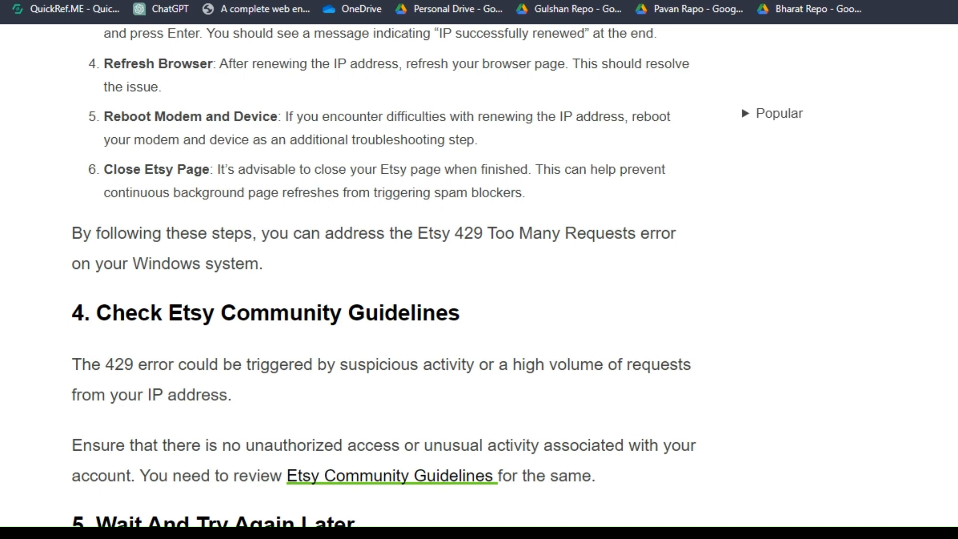
- Read fixes 4 and 5 down to fix 6, Contact Etsy Support, and its help-search image
scroll("down", 3)
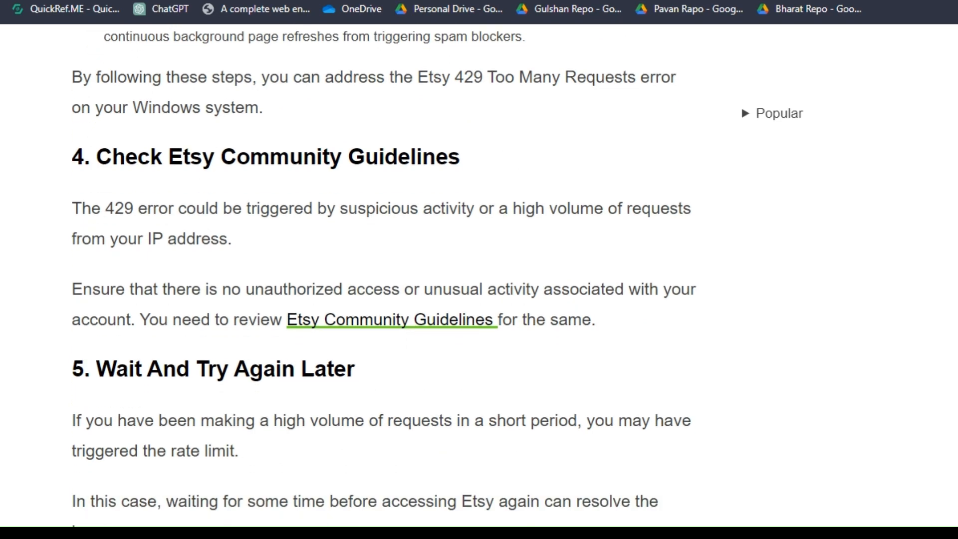
scroll("down", 3)
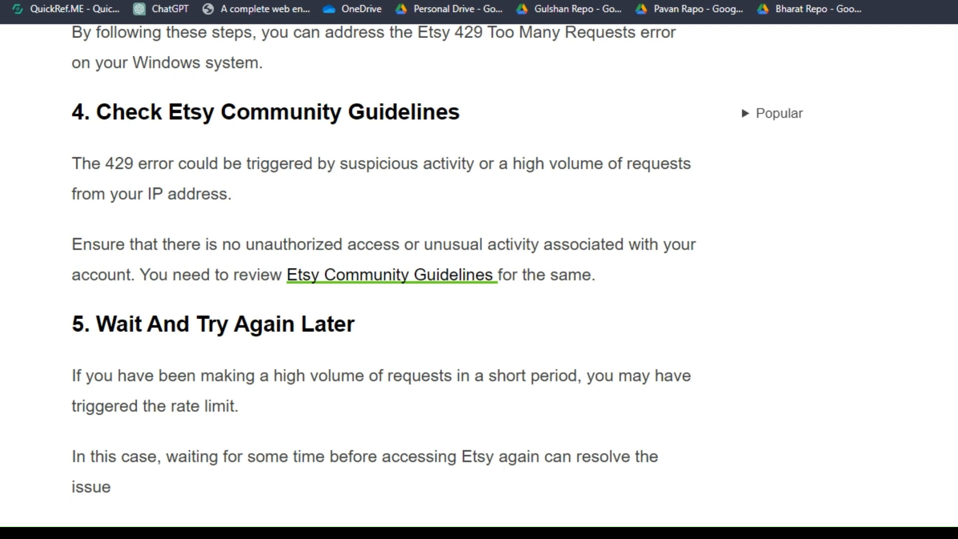
scroll("down", 3)
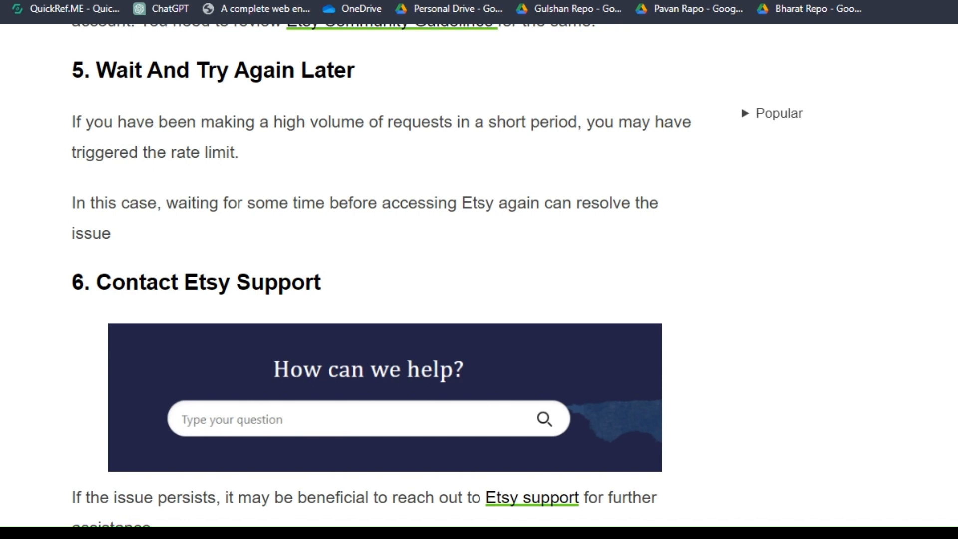
- Scroll to the end of fix 6 on contacting Etsy support for account-specific guidance
scroll("down", 3)
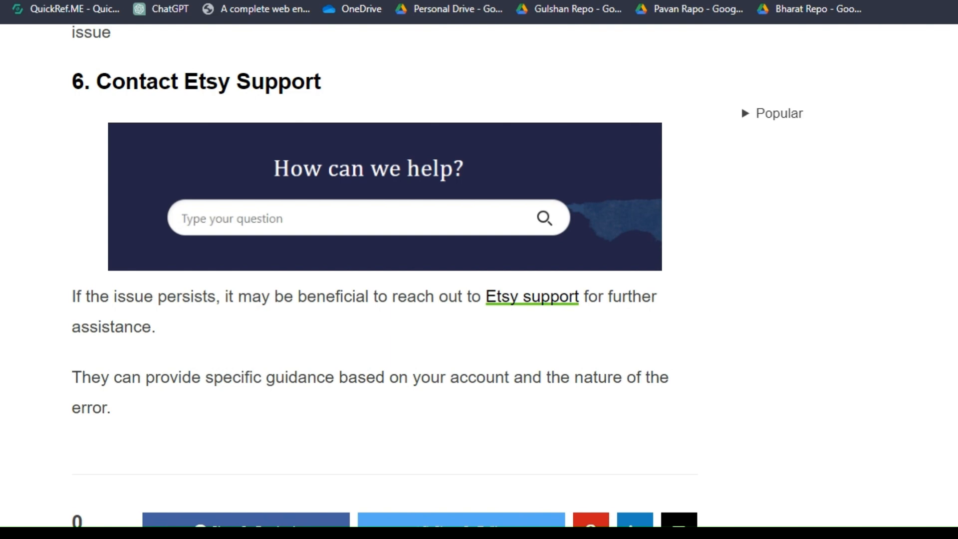
mouse_move(531, 296)
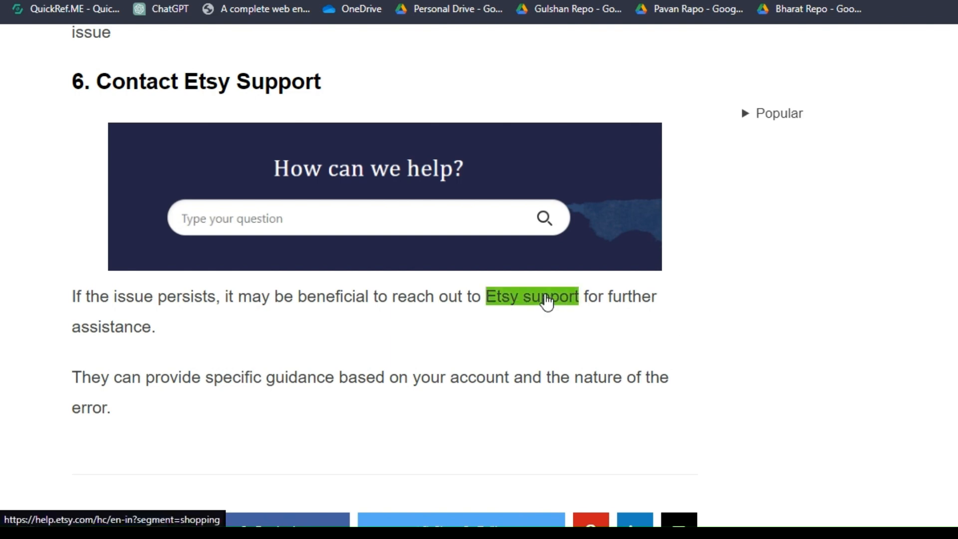